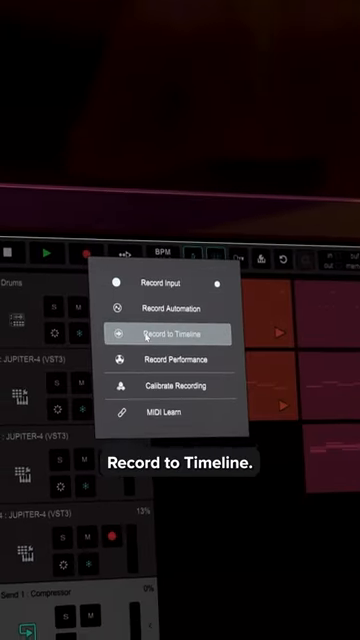
Switch the record button's mode to Record to Timeline so clips appear along the song timeline.
{"action": "left_click", "coordinate": [176, 332]}
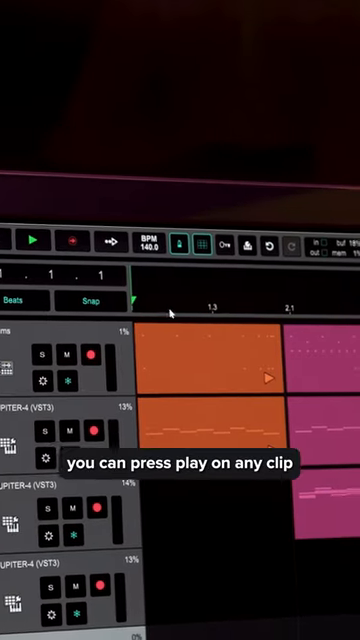